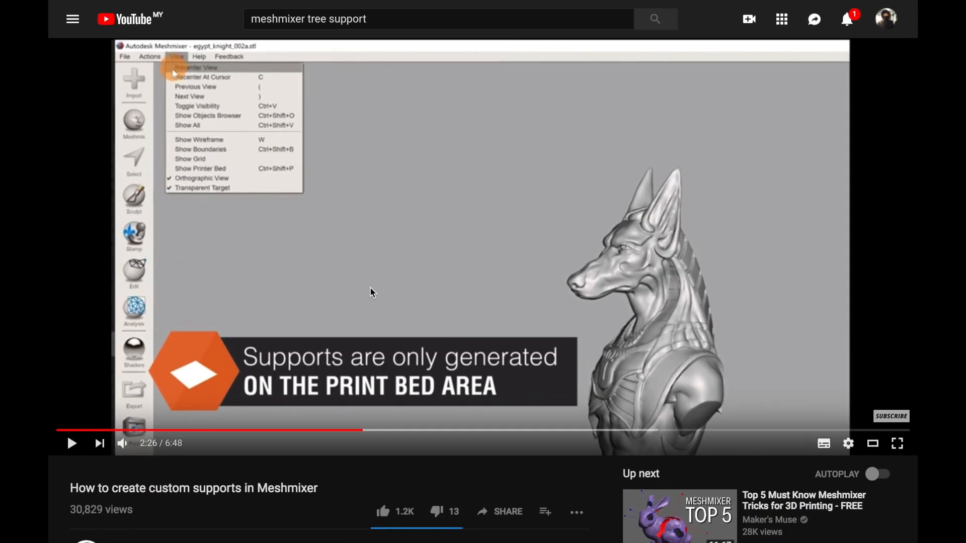
{"action": "mouse_move", "coordinate": [470, 336]}
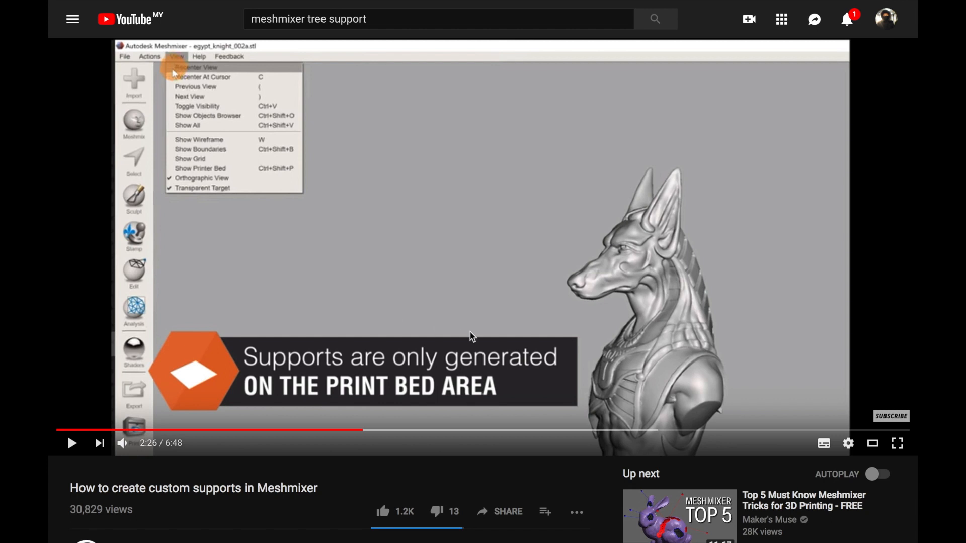
{"action": "mouse_move", "coordinate": [576, 287]}
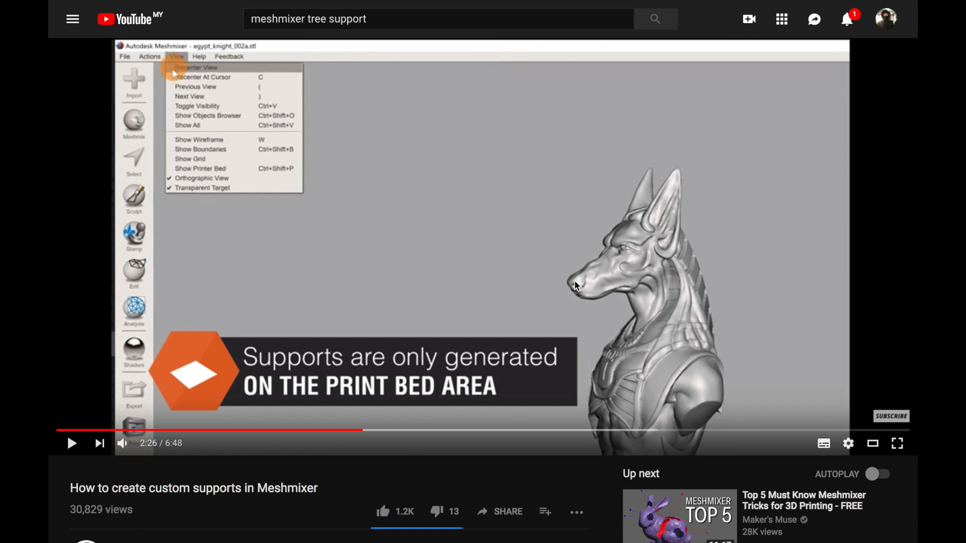
{"action": "mouse_move", "coordinate": [344, 258]}
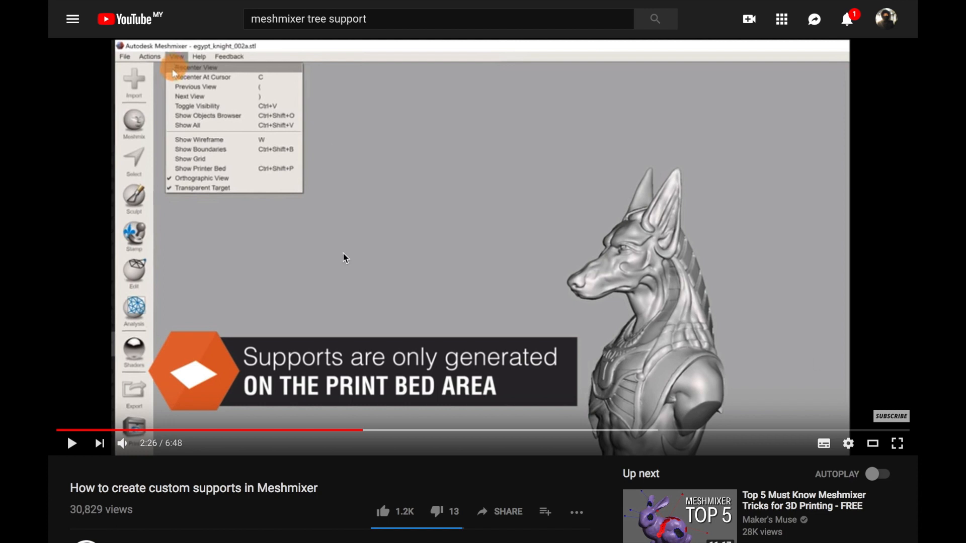
{"action": "mouse_move", "coordinate": [352, 390]}
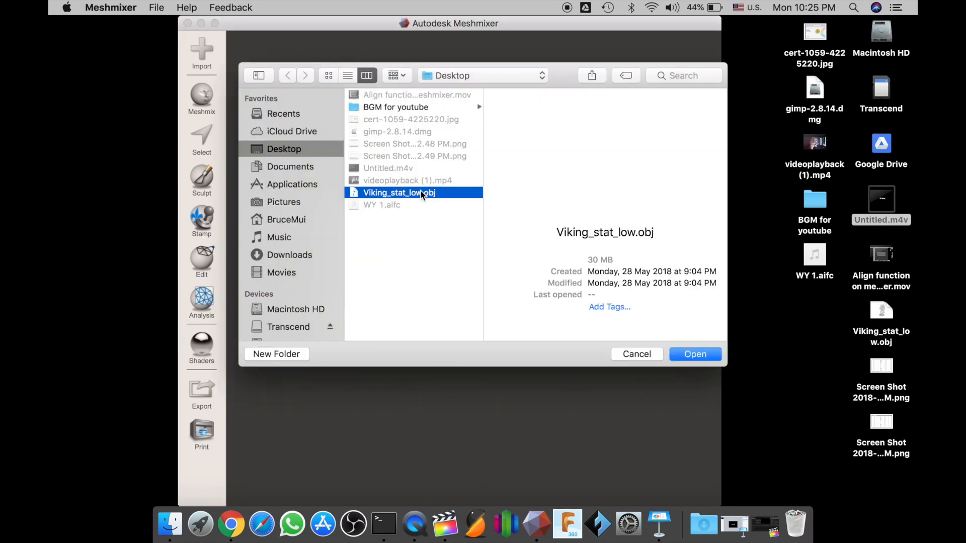
Load Viking_stat_low.obj into the scene and orbit around the statue
{"action": "left_click", "coordinate": [695, 353]}
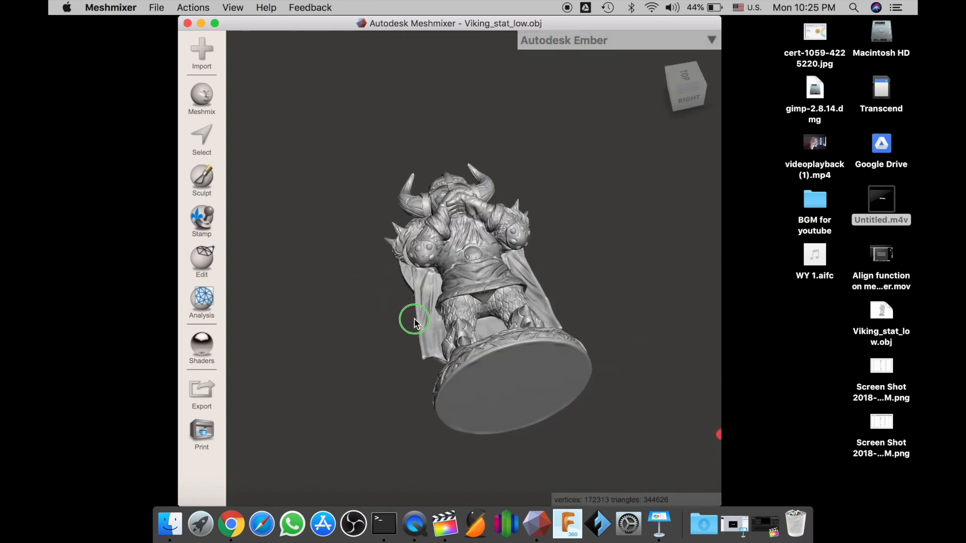
{"action": "left_click_drag", "start_coordinate": [412, 323], "coordinate": [401, 348]}
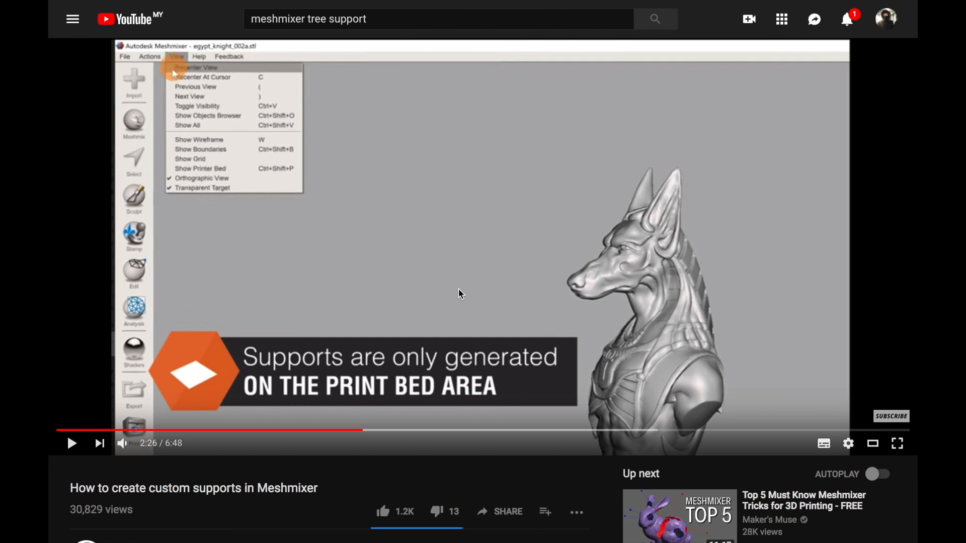
Resume the tutorial video and let it play to 2:38
{"action": "left_click", "coordinate": [482, 248]}
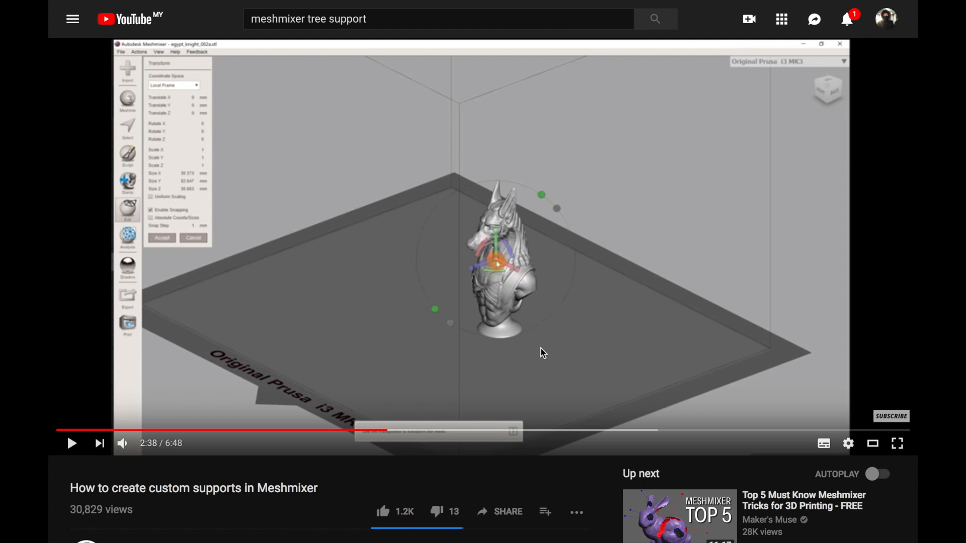
{"action": "mouse_move", "coordinate": [563, 278]}
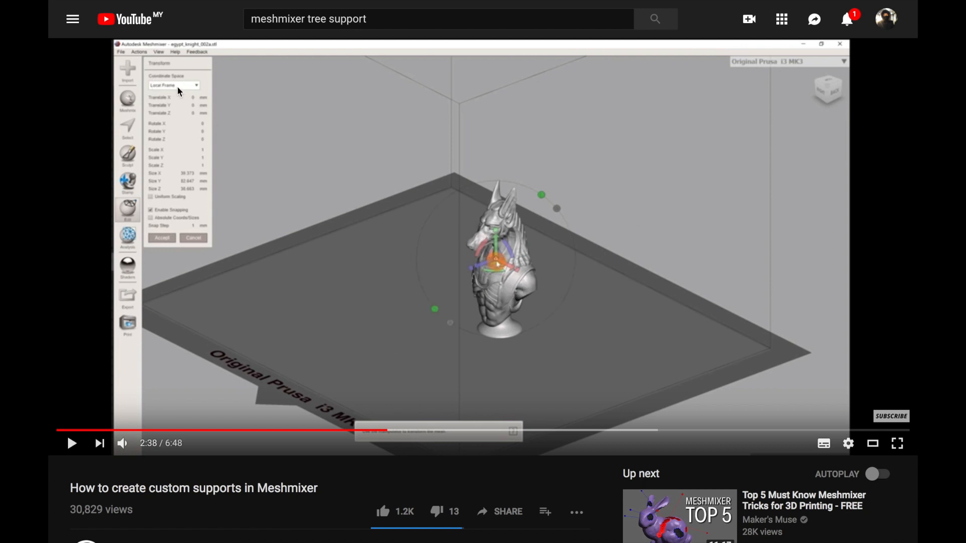
{"action": "mouse_move", "coordinate": [438, 293]}
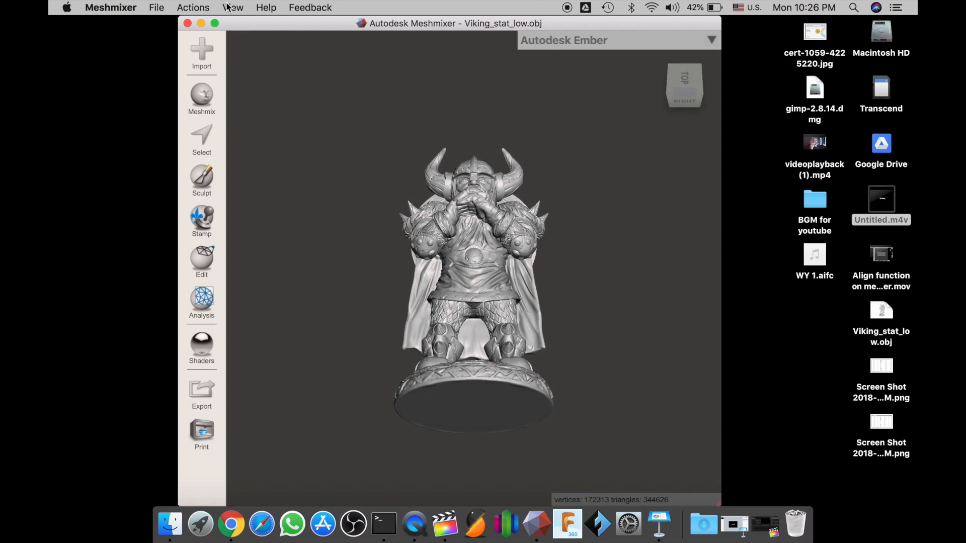
{"action": "left_click", "coordinate": [232, 7]}
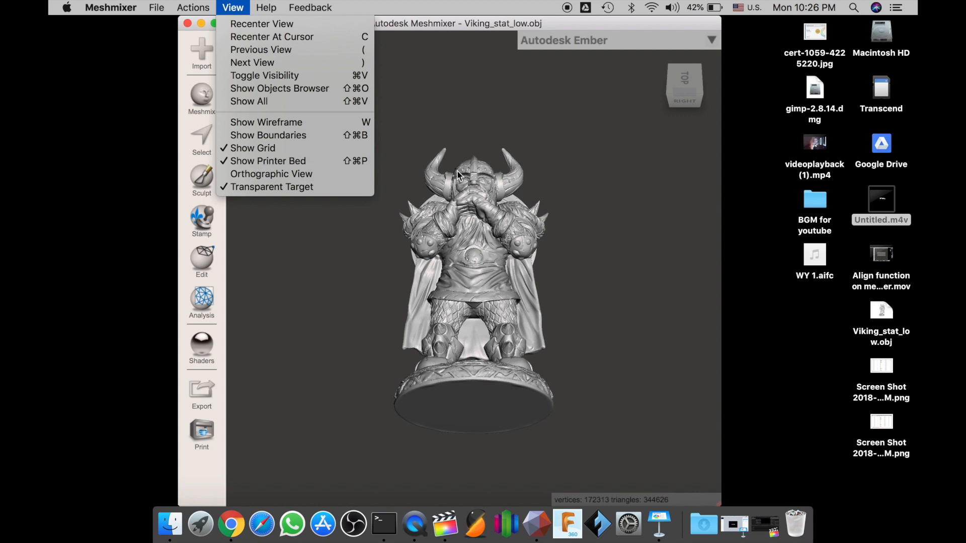
{"action": "left_click", "coordinate": [625, 197]}
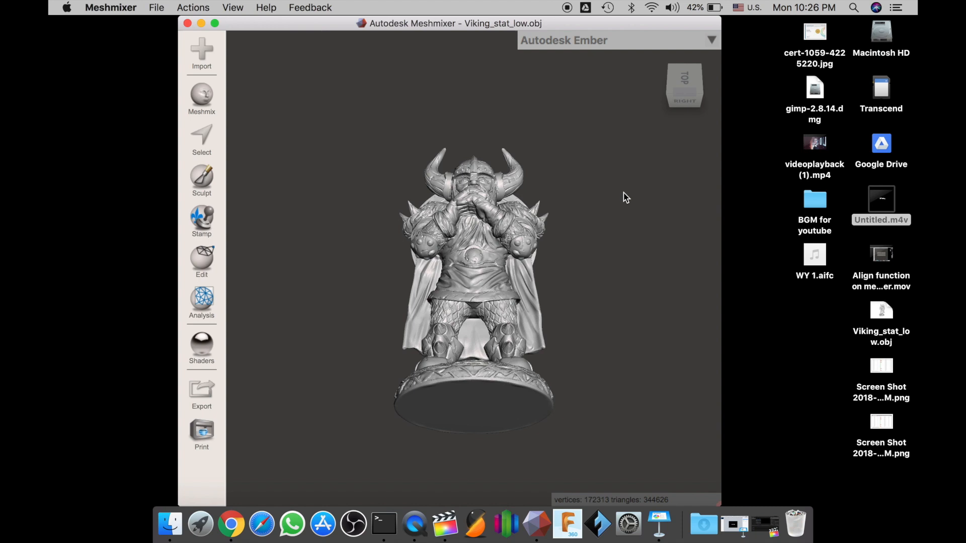
{"action": "scroll", "scroll_direction": "down", "scroll_amount": 3}
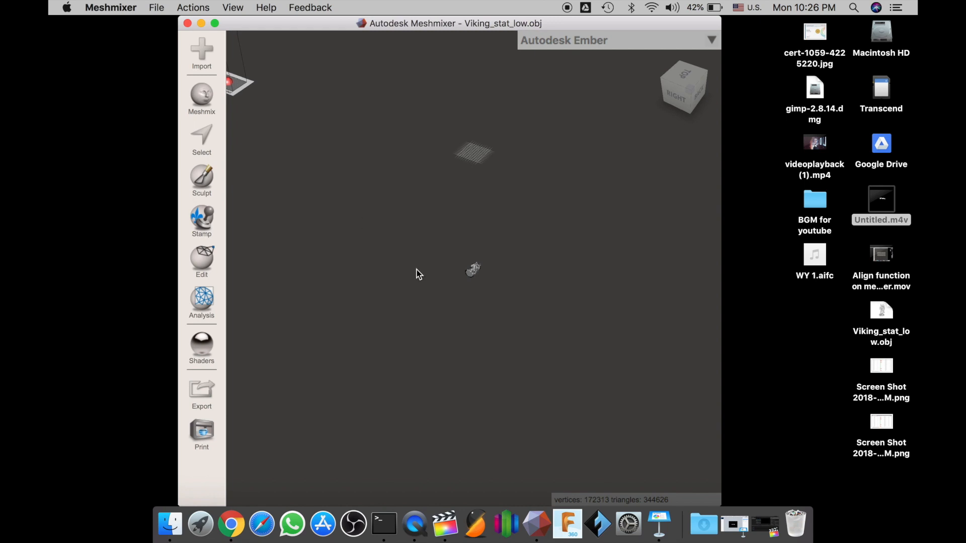
{"action": "mouse_move", "coordinate": [207, 88]}
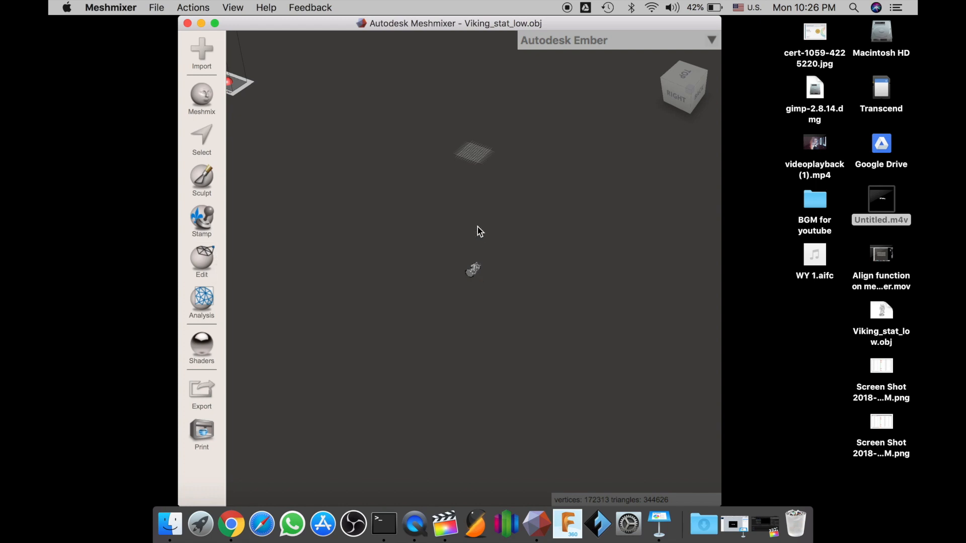
{"action": "mouse_move", "coordinate": [432, 177]}
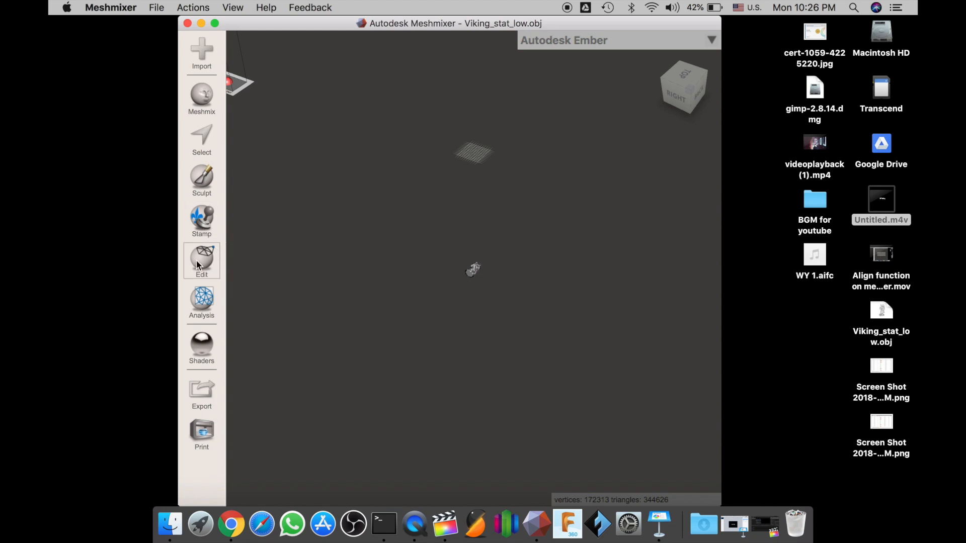
Align the Viking statue to World Origin / Z-up so it stands upright on the bed
{"action": "left_click", "coordinate": [201, 258]}
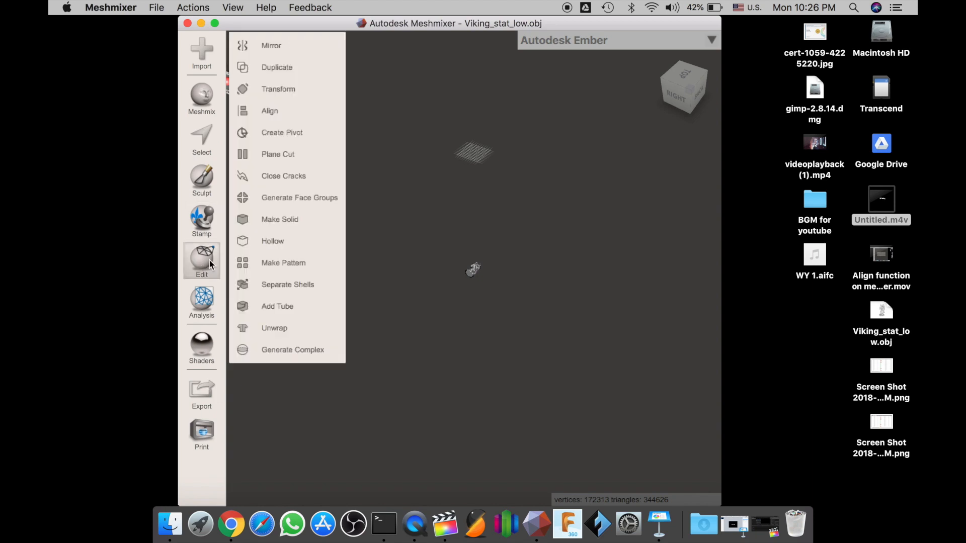
{"action": "mouse_move", "coordinate": [292, 112]}
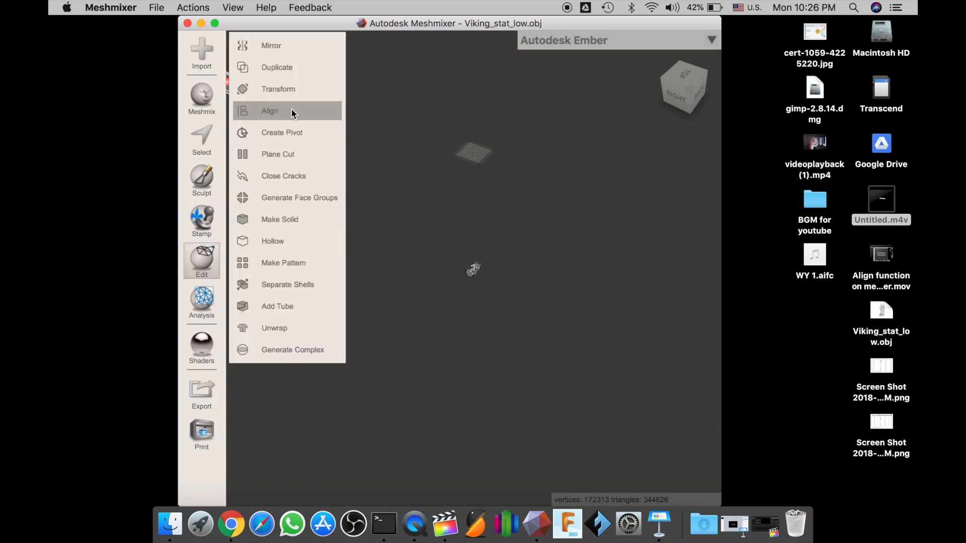
{"action": "left_click", "coordinate": [270, 111]}
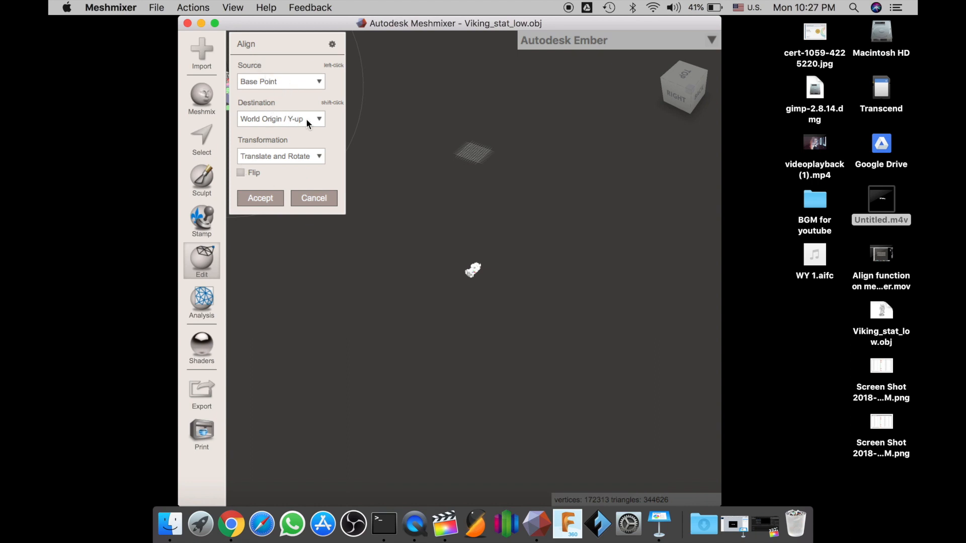
{"action": "left_click", "coordinate": [281, 119]}
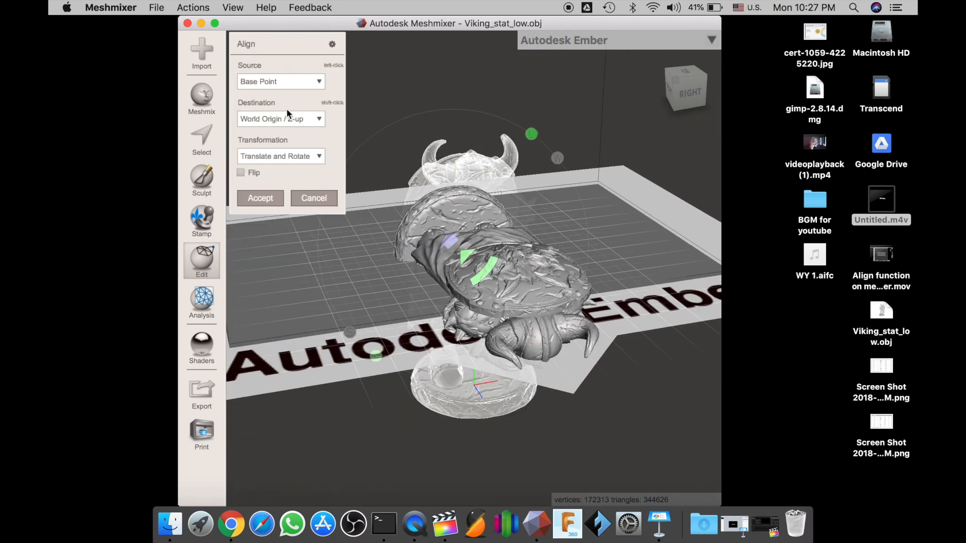
{"action": "left_click", "coordinate": [280, 119]}
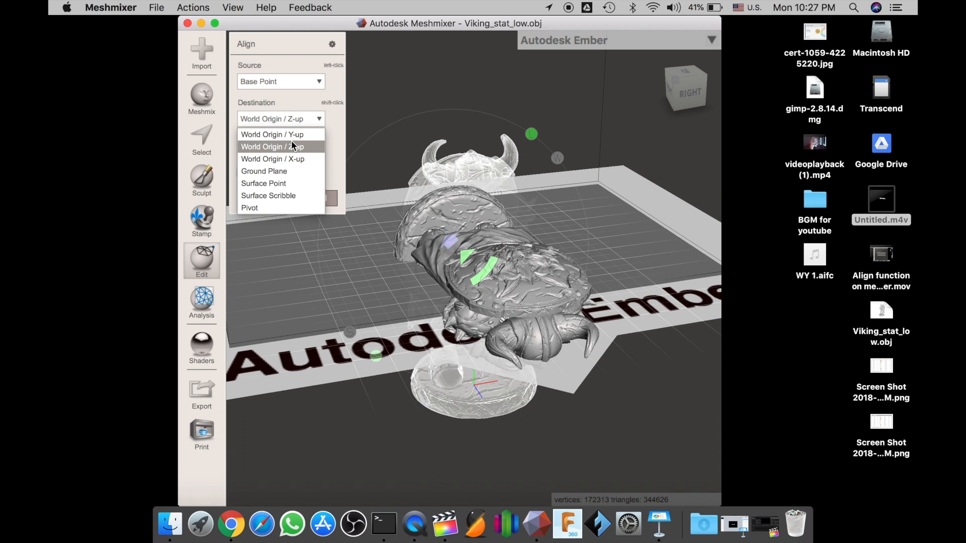
{"action": "left_click", "coordinate": [271, 134]}
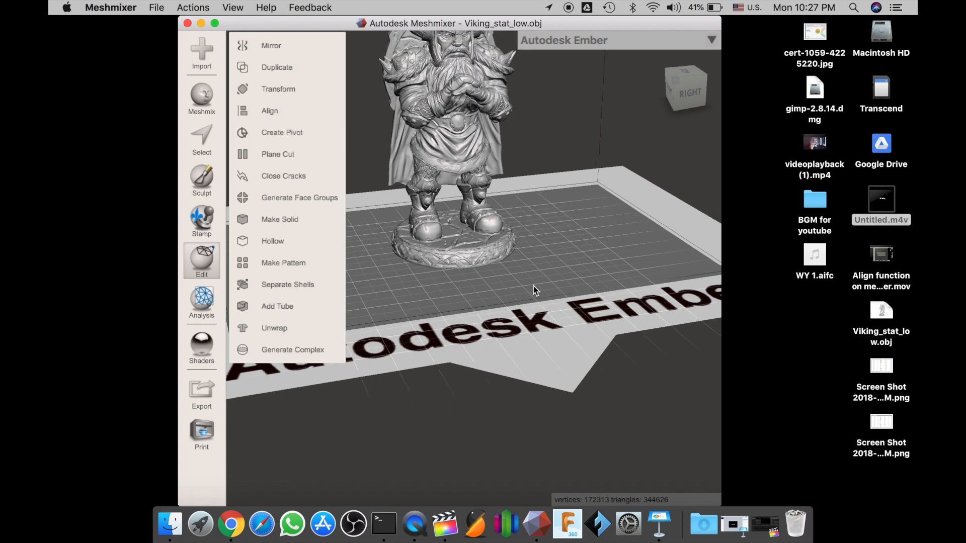
{"action": "left_click_drag", "start_coordinate": [533, 290], "coordinate": [458, 284]}
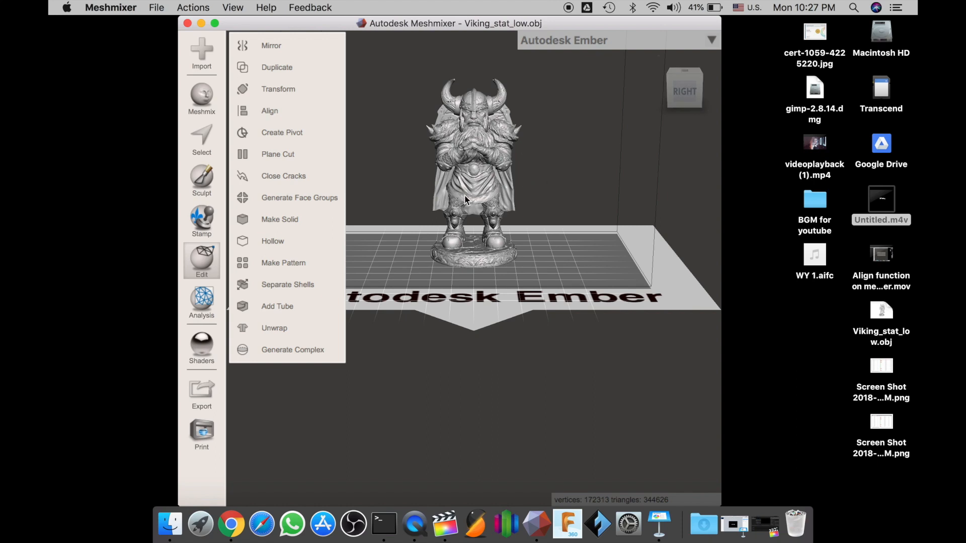
{"action": "mouse_move", "coordinate": [542, 166]}
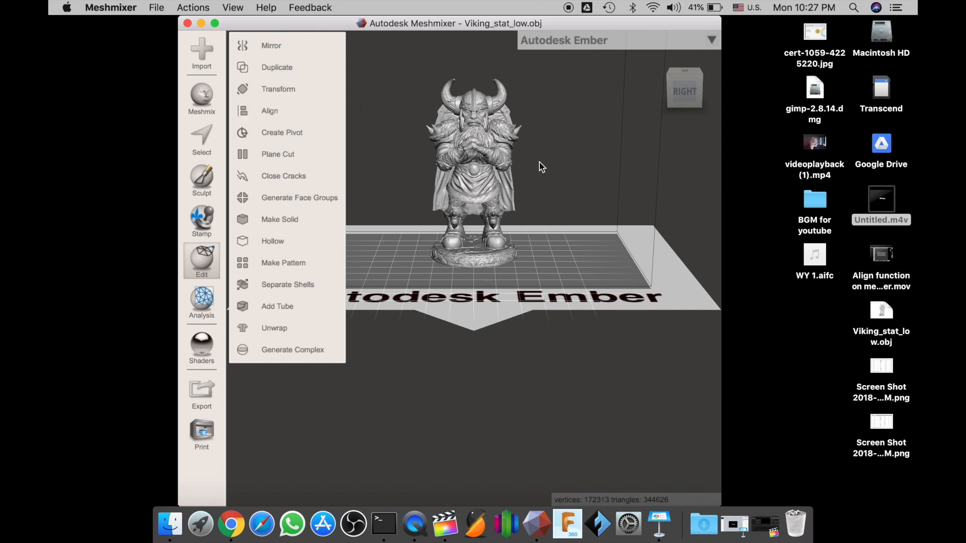
{"action": "left_click", "coordinate": [278, 89]}
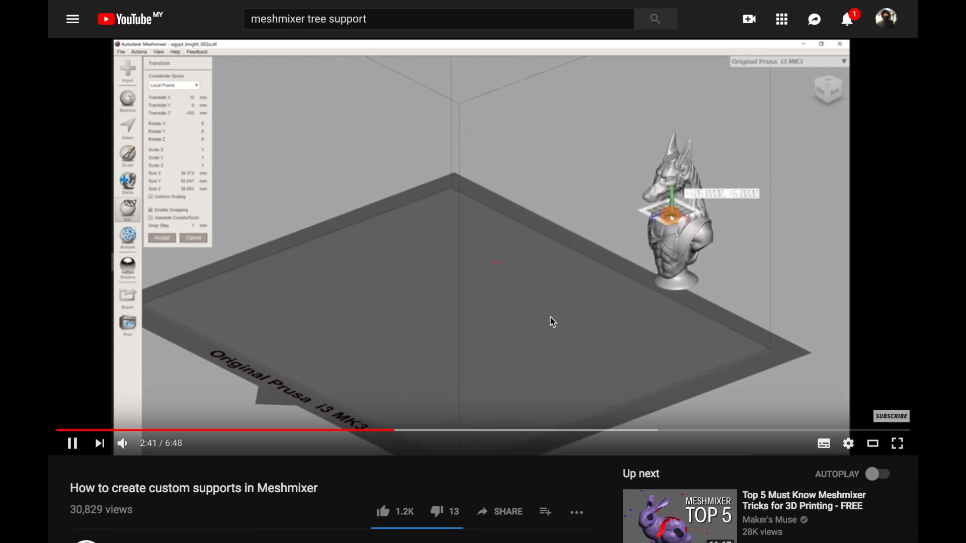
Pause the tutorial at 2:42 and scroll down the page
{"action": "left_click", "coordinate": [71, 443]}
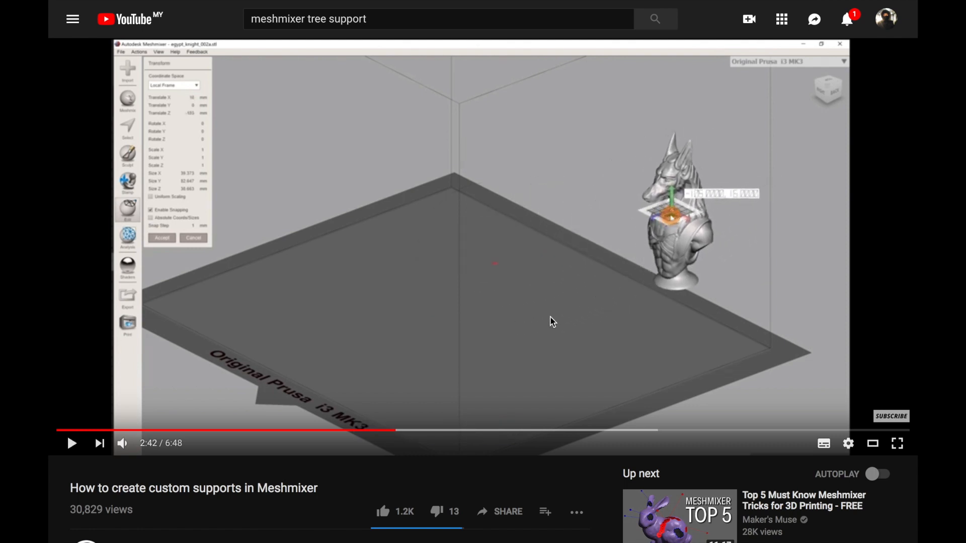
{"action": "scroll", "scroll_direction": "down", "scroll_amount": 3}
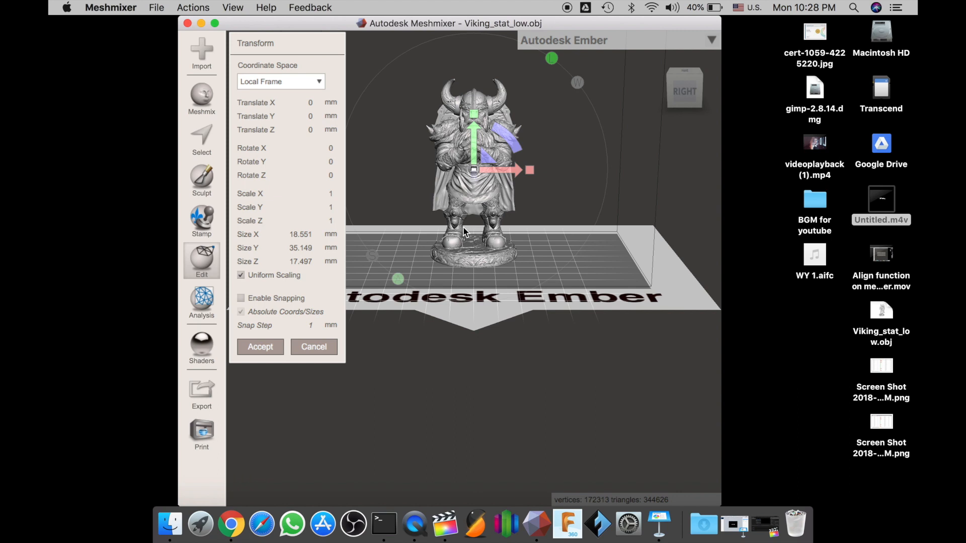
{"action": "mouse_move", "coordinate": [435, 279]}
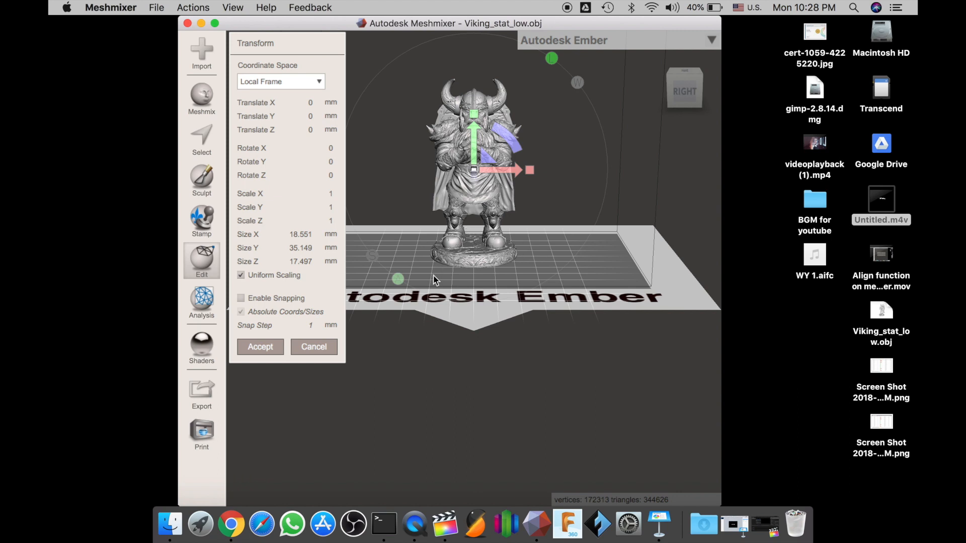